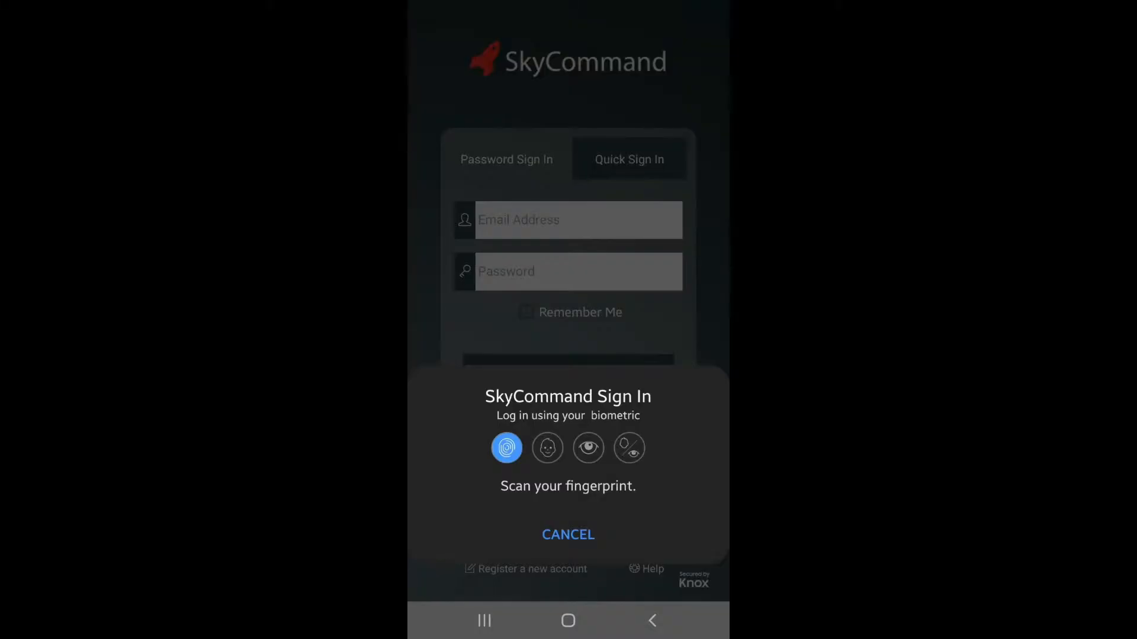
# - Sign in to the mobile app and view the Sites list with Paradox Serial HLI
pyautogui.click(506, 448)
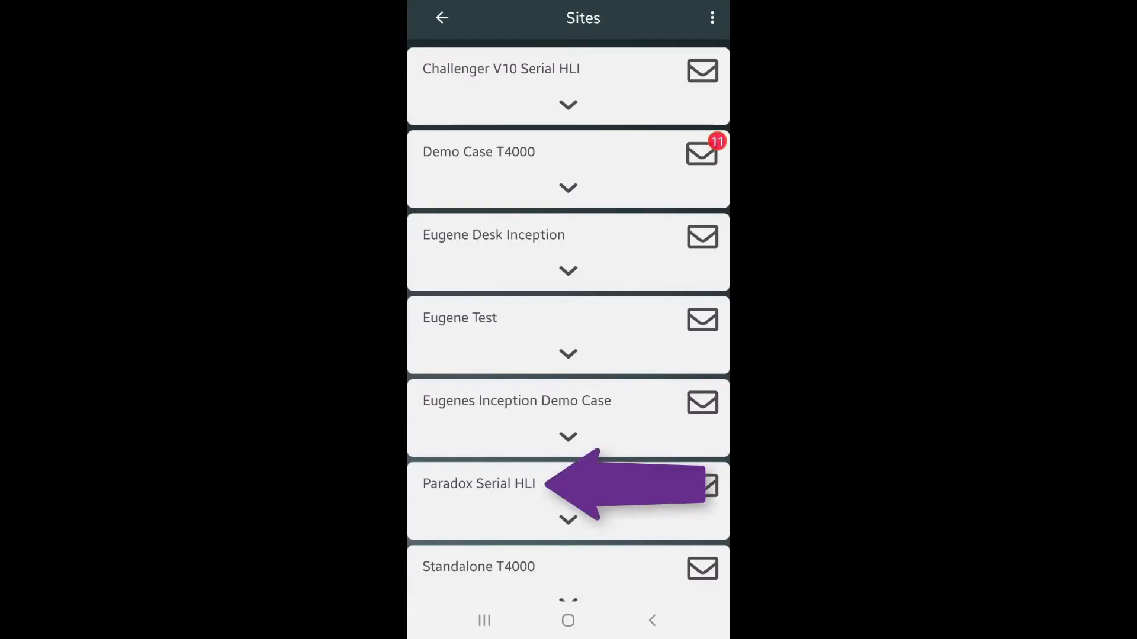
pyautogui.click(478, 483)
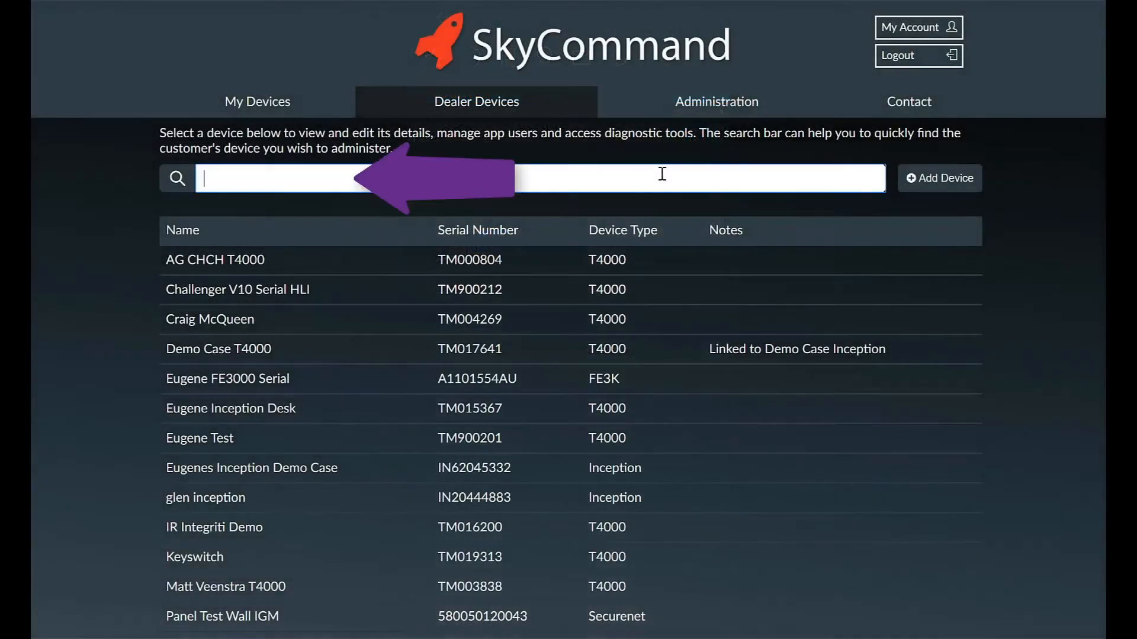
# - Search 'Parado' and view the SkyCommand Users of the Paradox Serial HLI device
pyautogui.write('Parado')
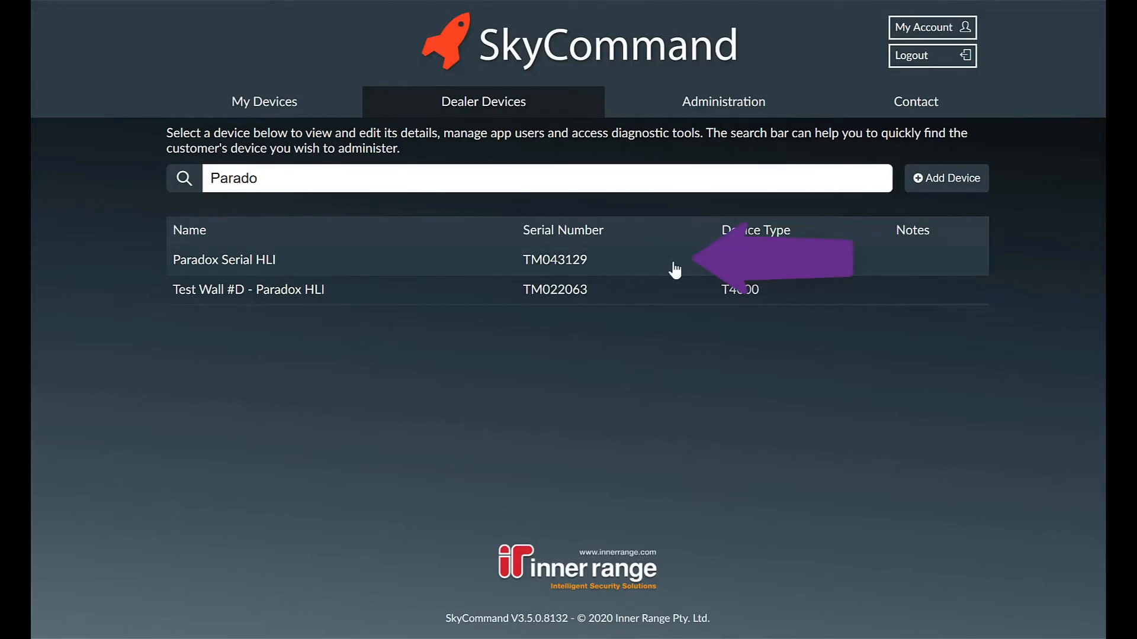
pyautogui.click(224, 259)
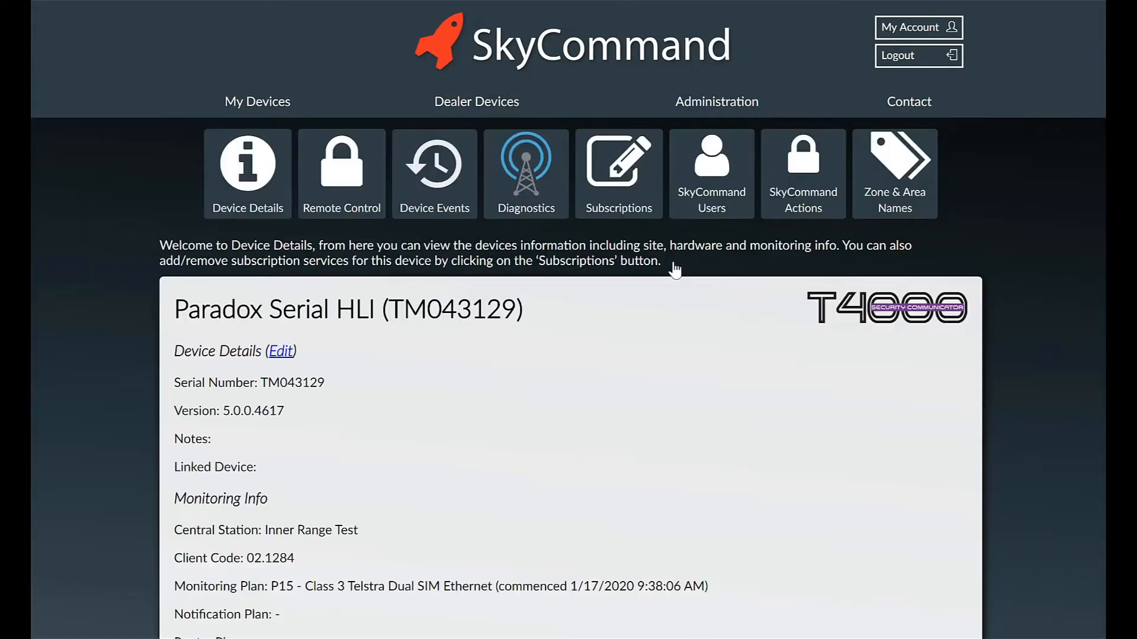
pyautogui.click(711, 172)
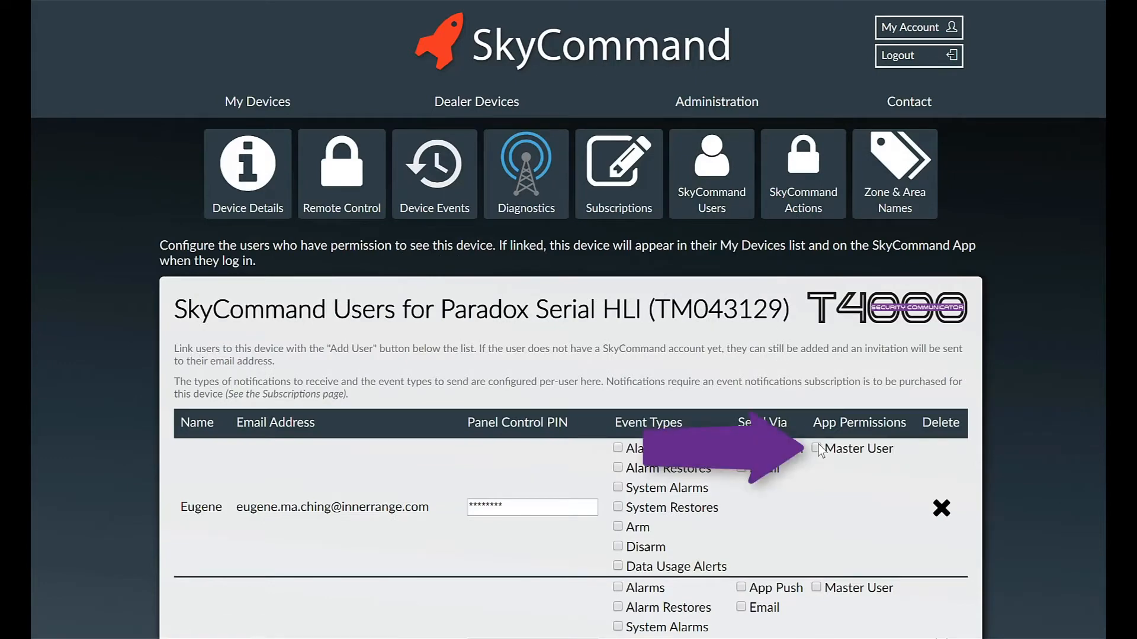
# - Tick Master User for the first user, save the changes and confirm OK
pyautogui.click(817, 448)
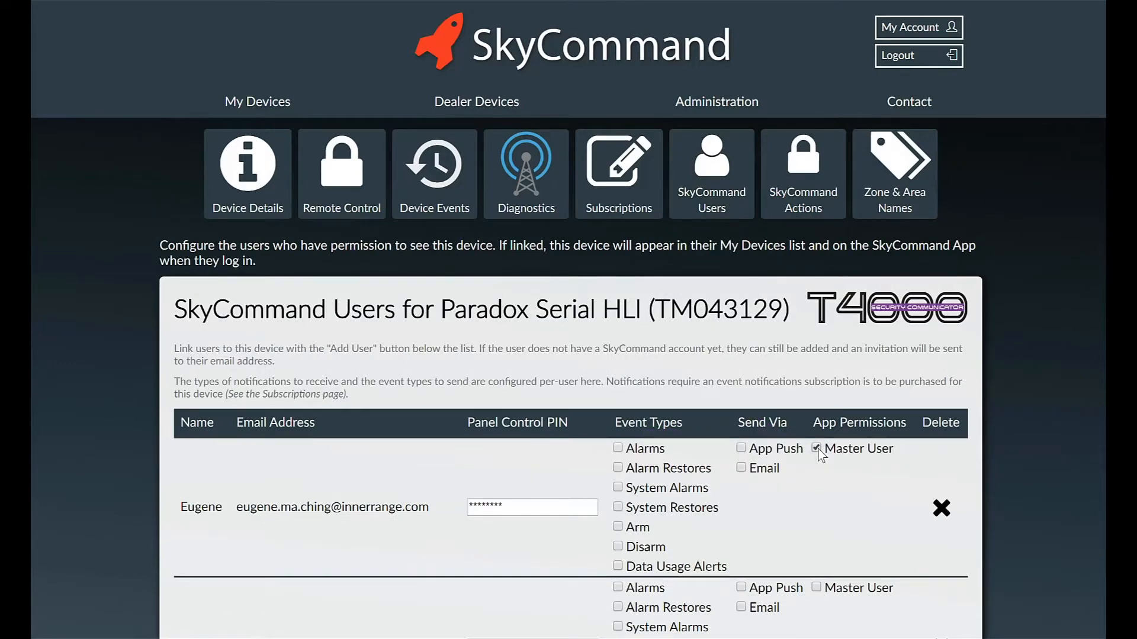
pyautogui.click(924, 465)
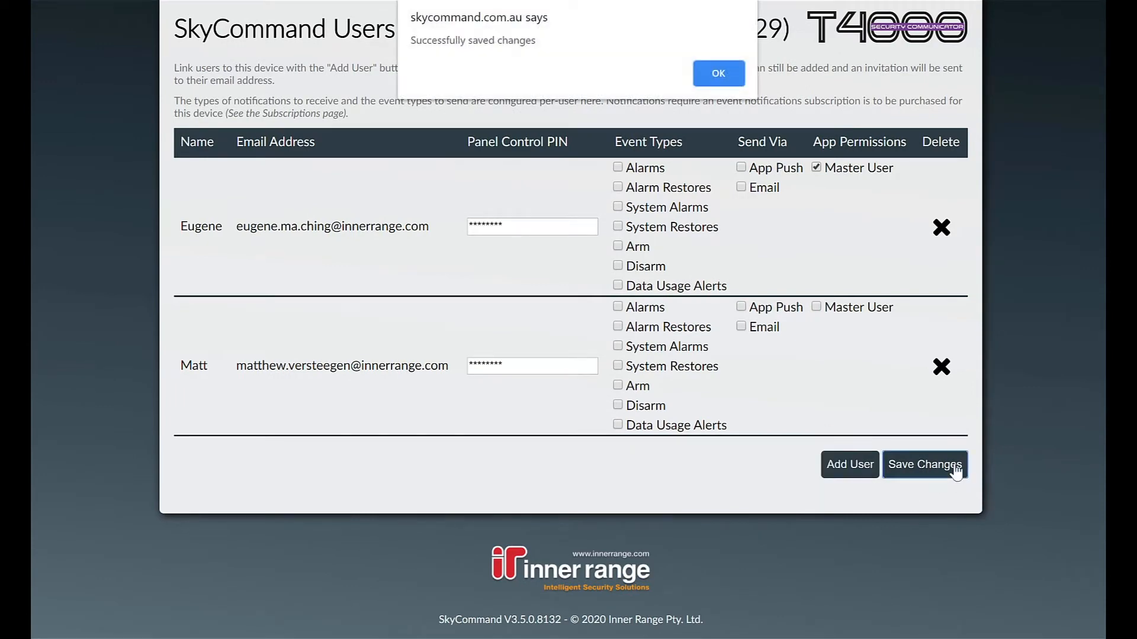
pyautogui.click(717, 74)
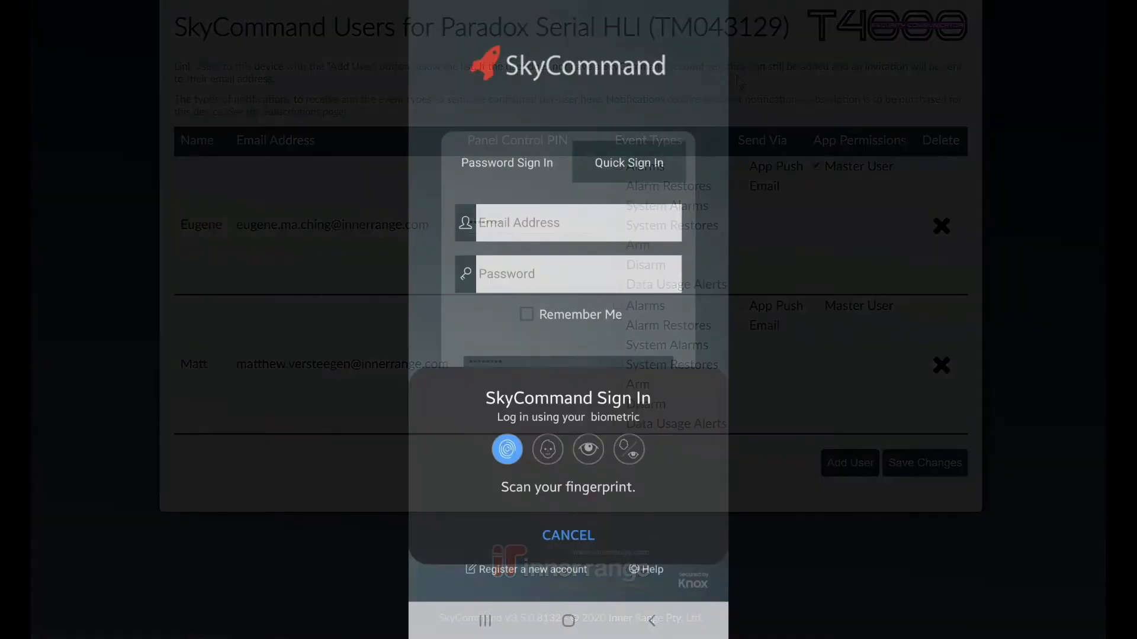
# - Sign in on the phone, show the Paradox Serial HLI users list and start adding a user
pyautogui.click(568, 535)
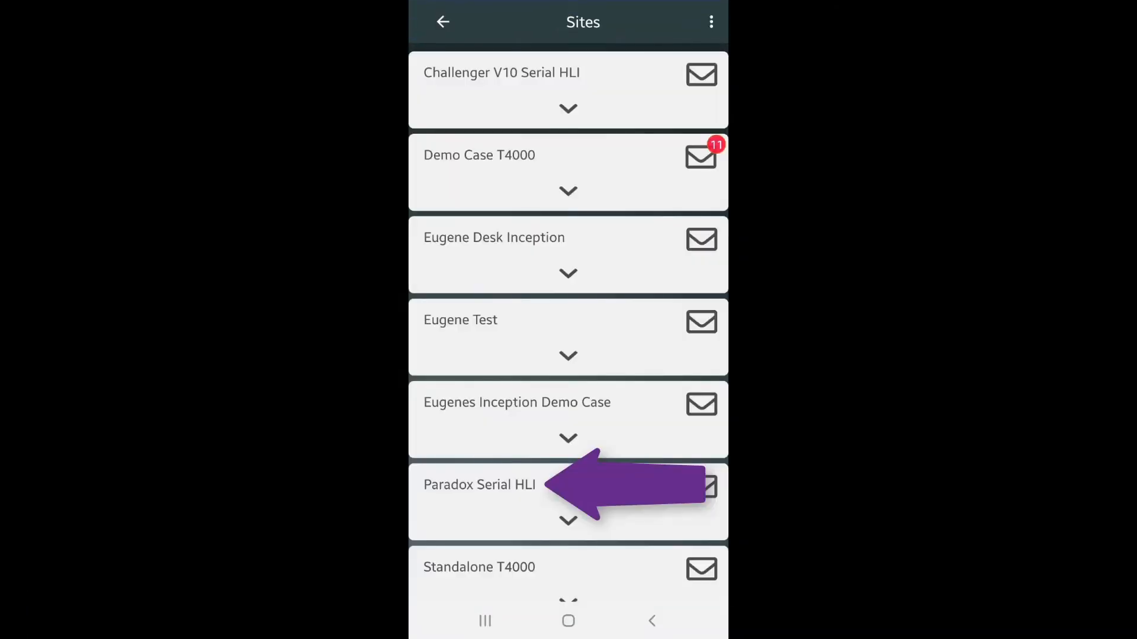
pyautogui.click(479, 484)
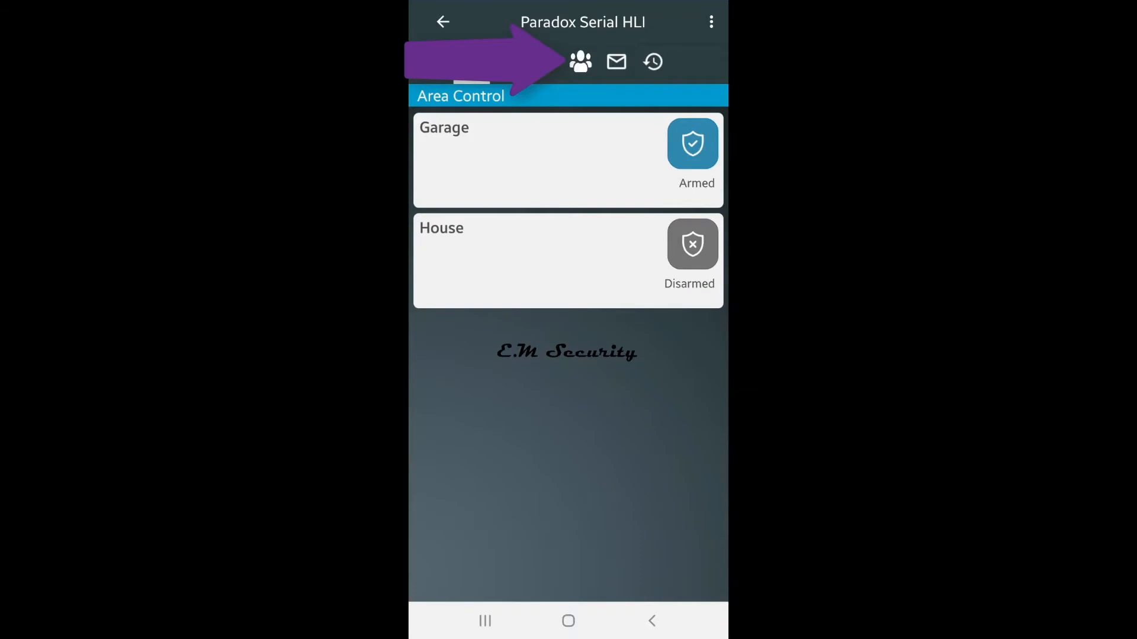
pyautogui.click(580, 62)
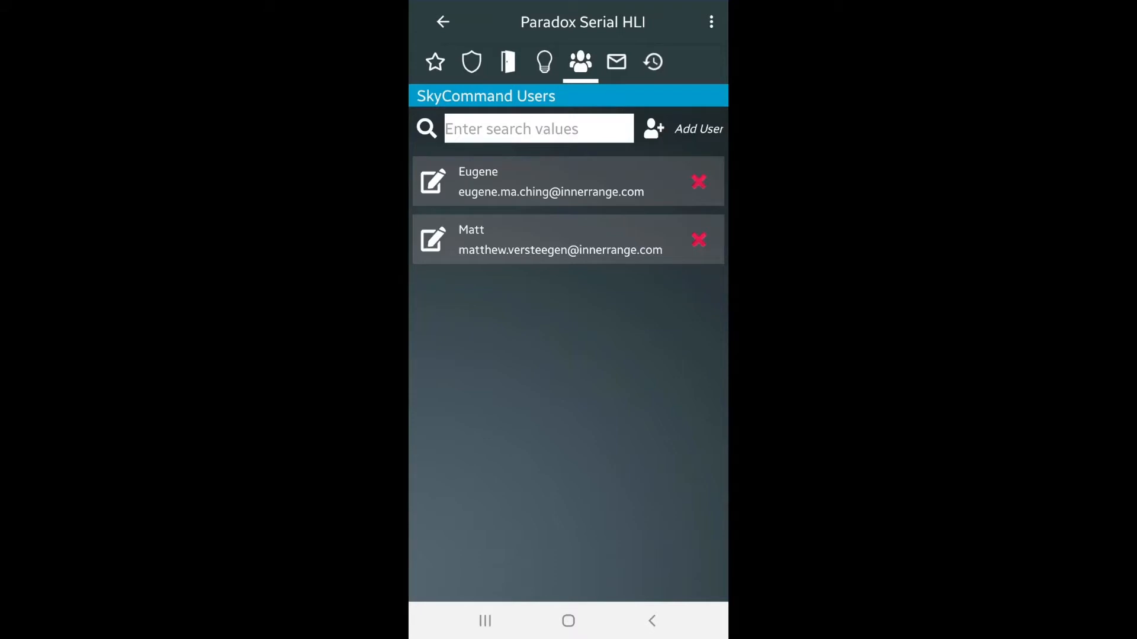
pyautogui.click(681, 128)
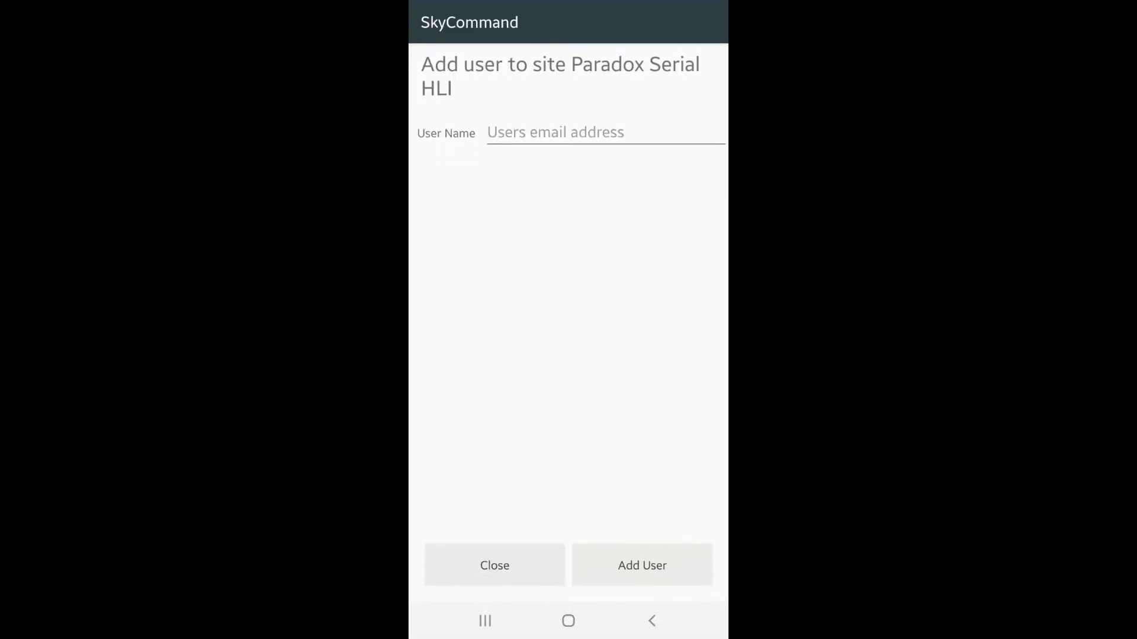
pyautogui.write('test@test.com')
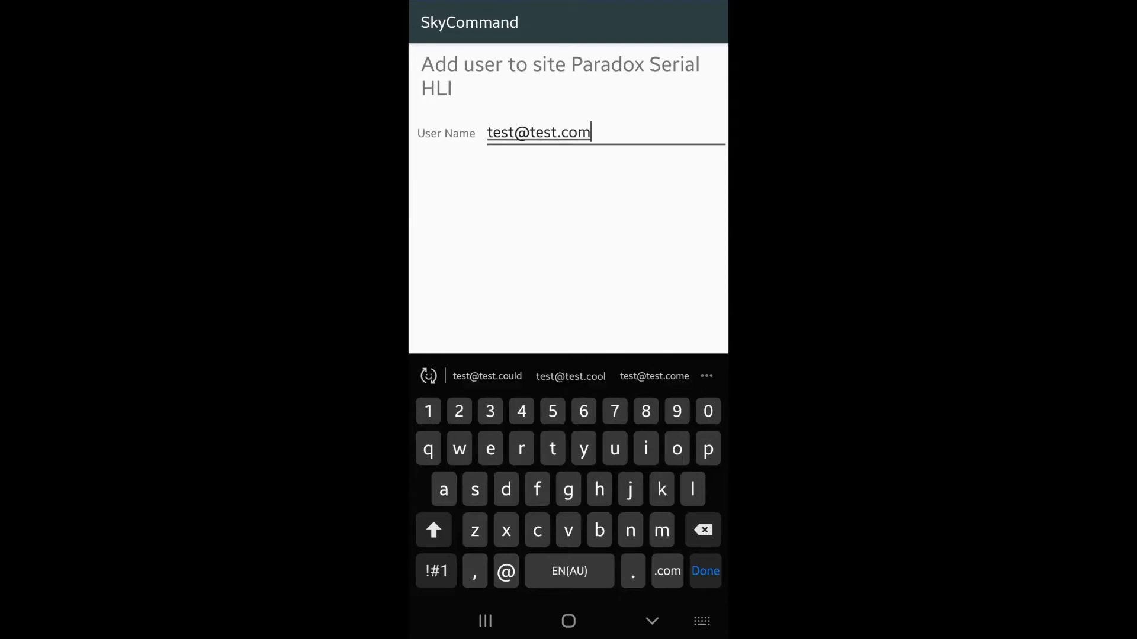
pyautogui.click(703, 570)
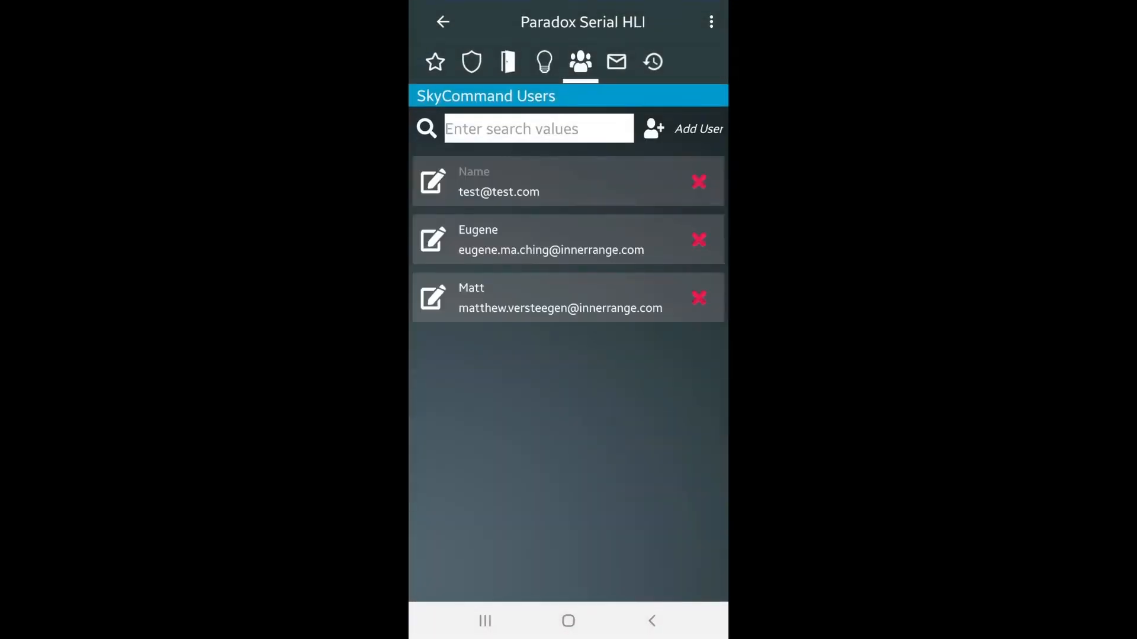
pyautogui.click(680, 129)
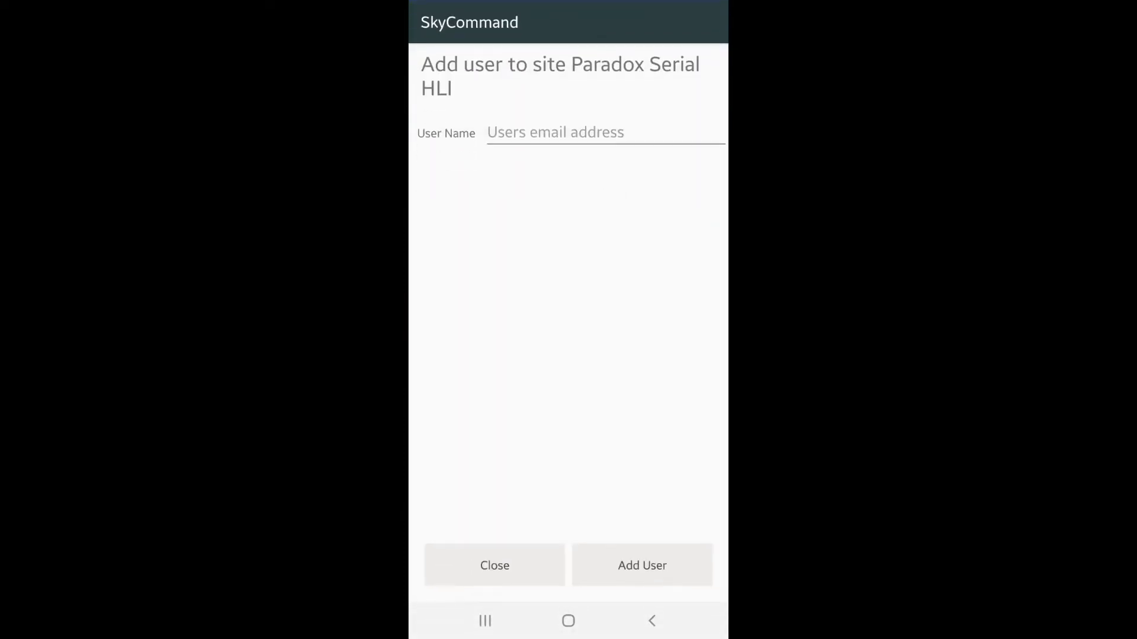
pyautogui.click(604, 132)
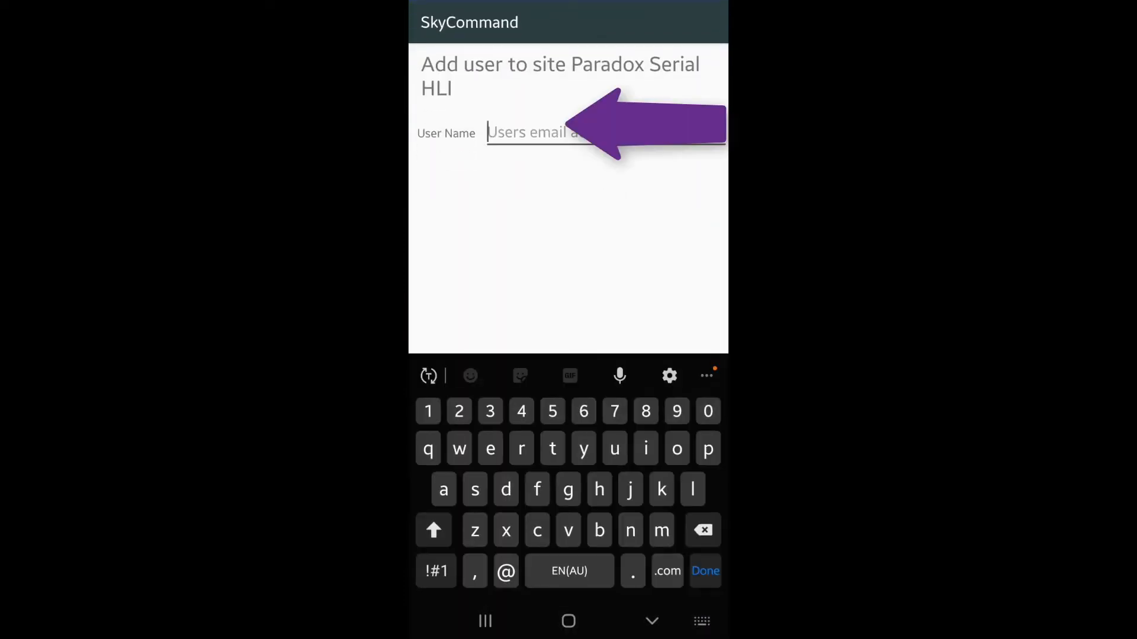
pyautogui.write('newtest')
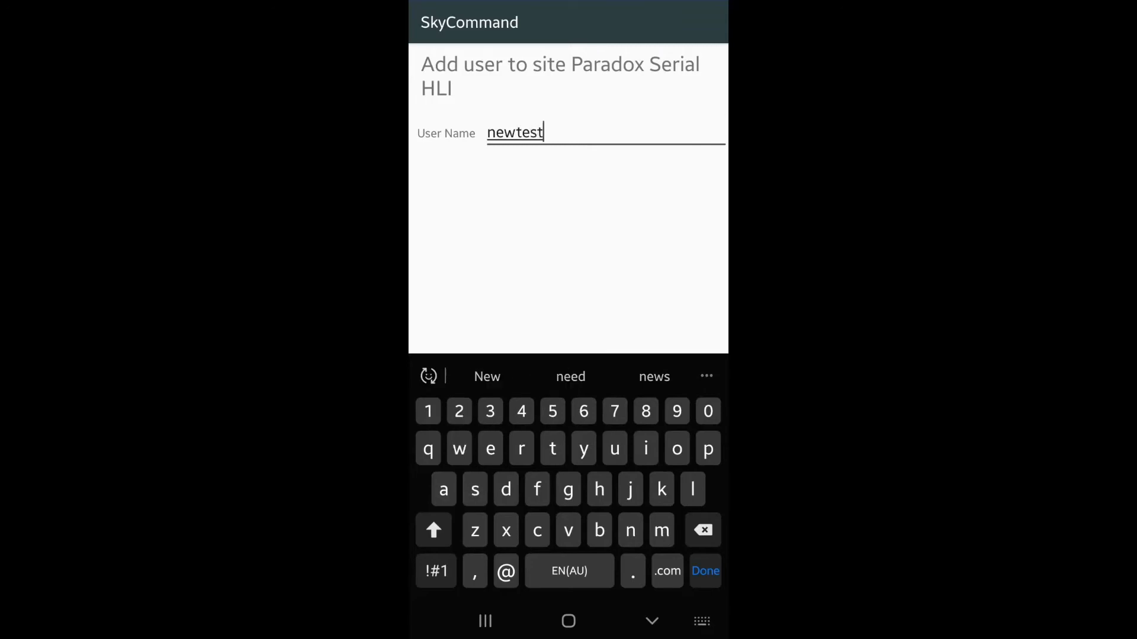
pyautogui.write('@test.com')
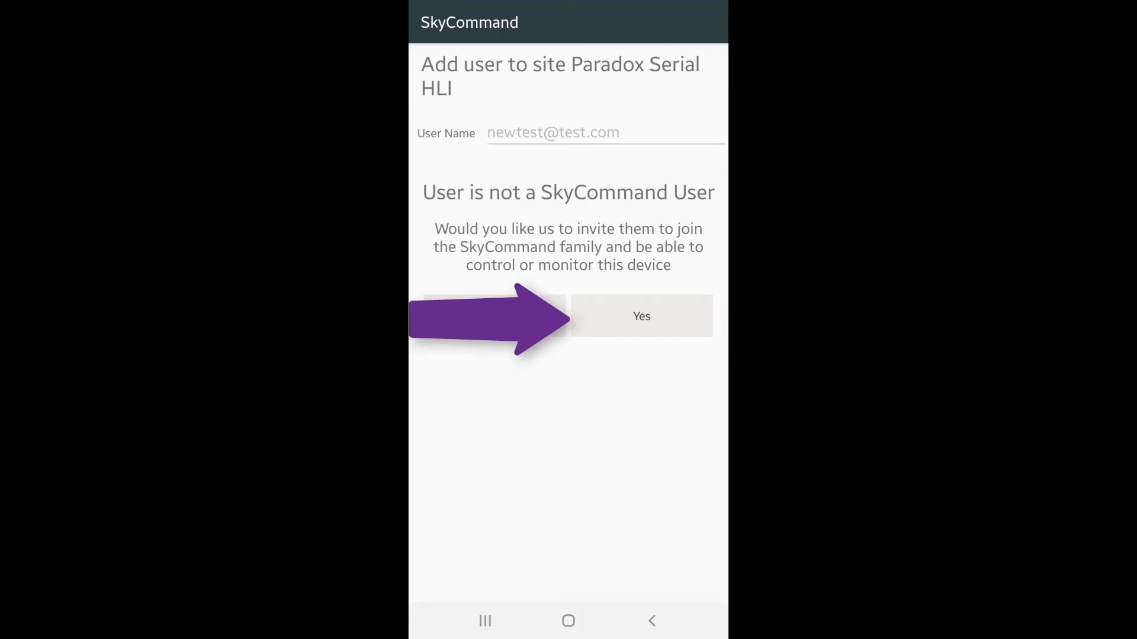
pyautogui.click(641, 316)
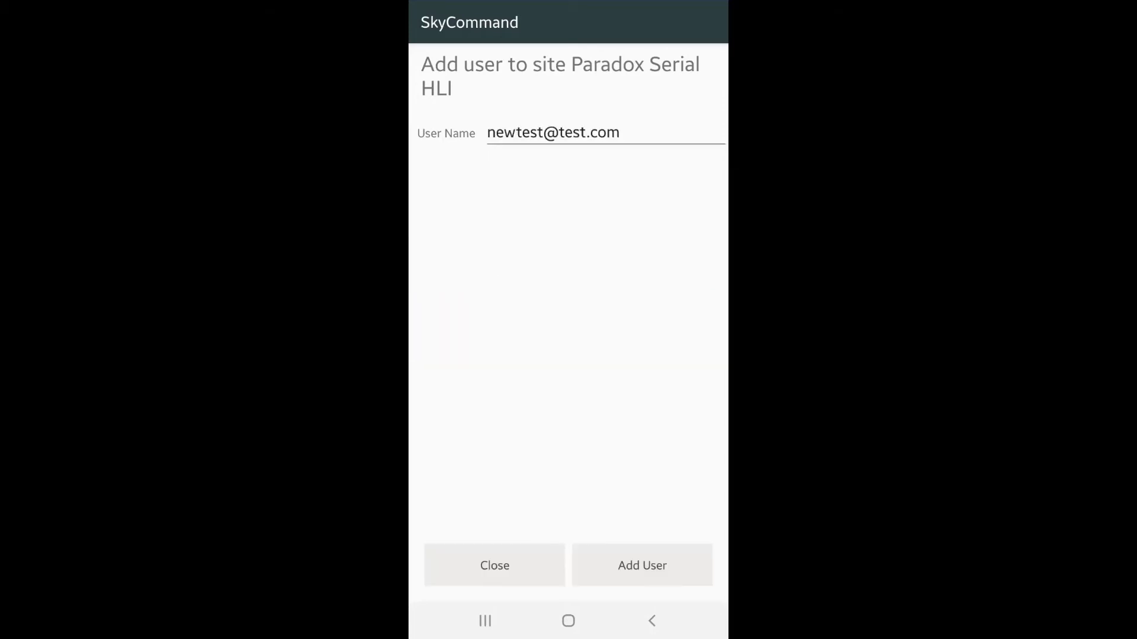
pyautogui.click(641, 566)
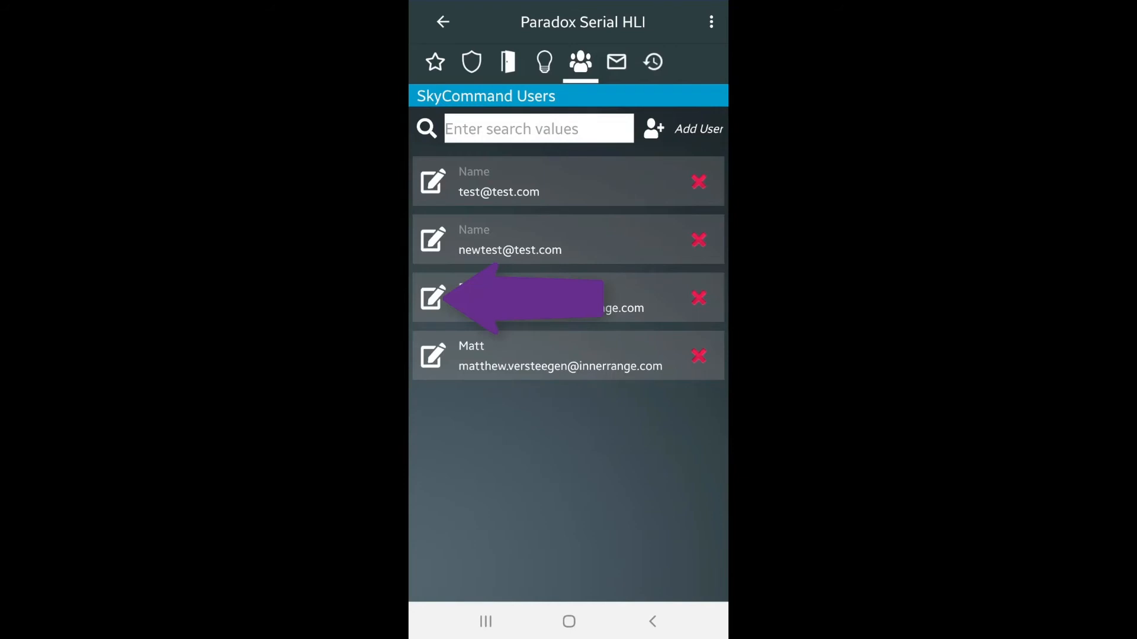
pyautogui.click(432, 298)
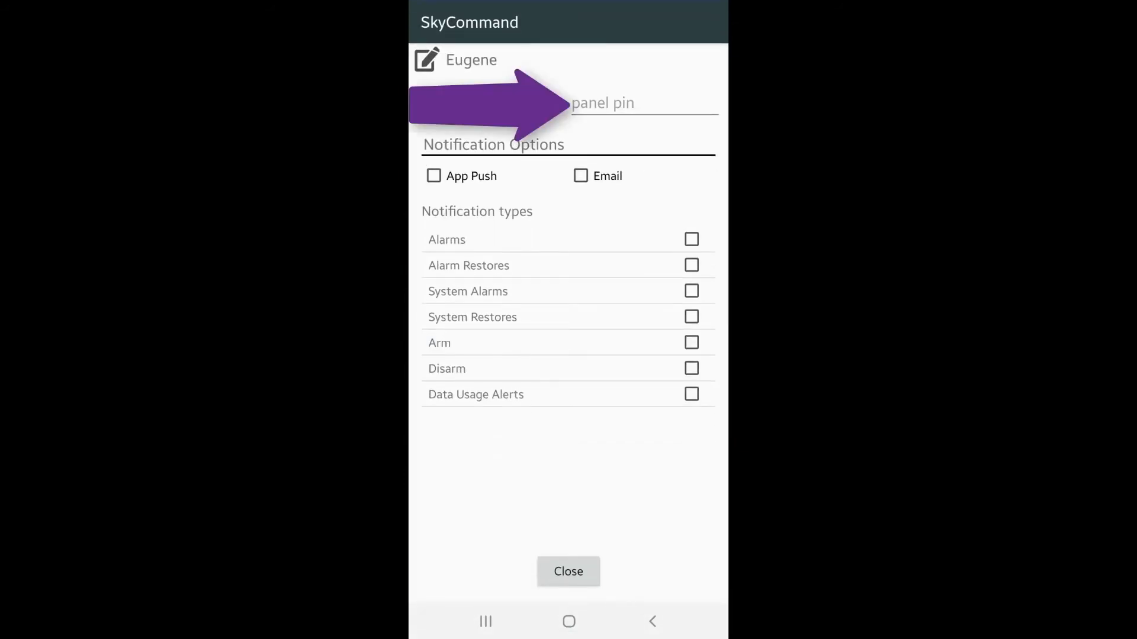
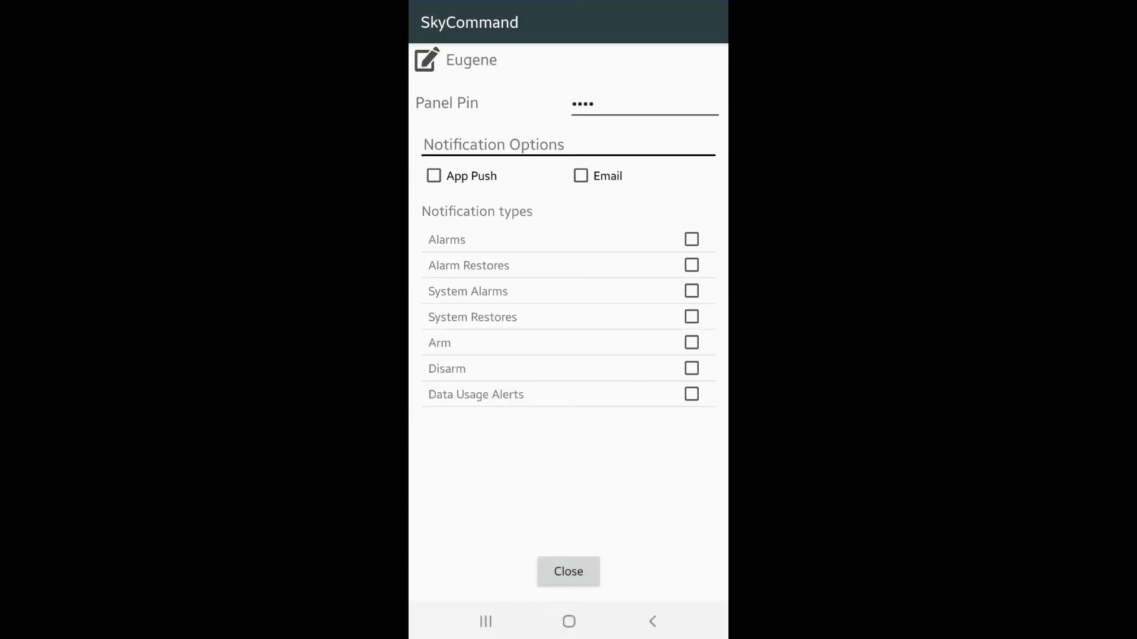
pyautogui.click(433, 175)
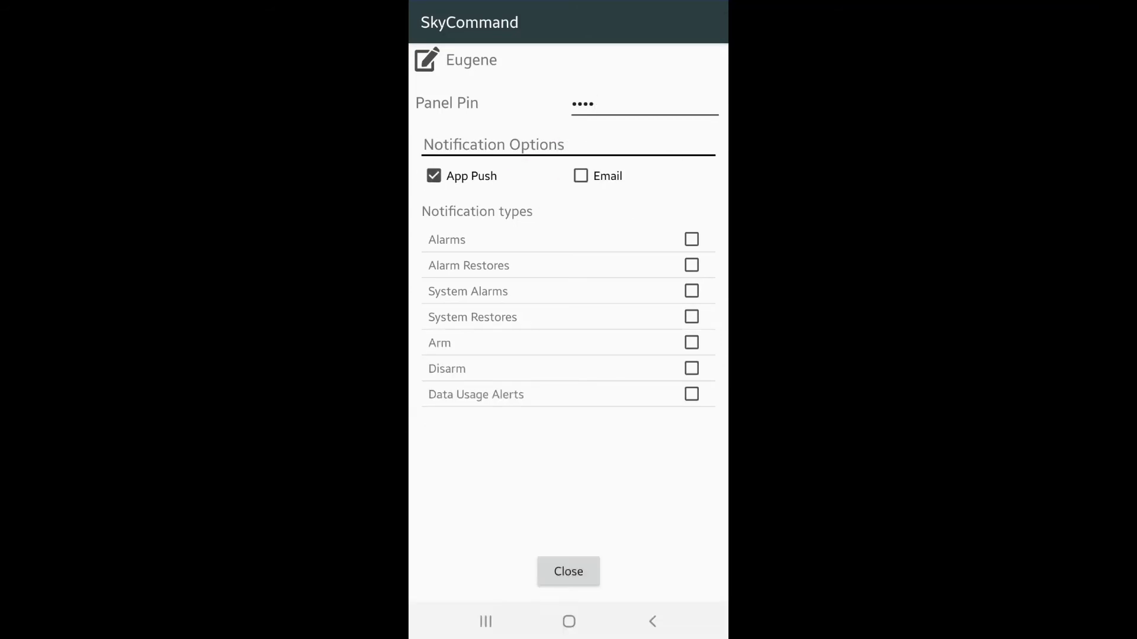
pyautogui.click(691, 239)
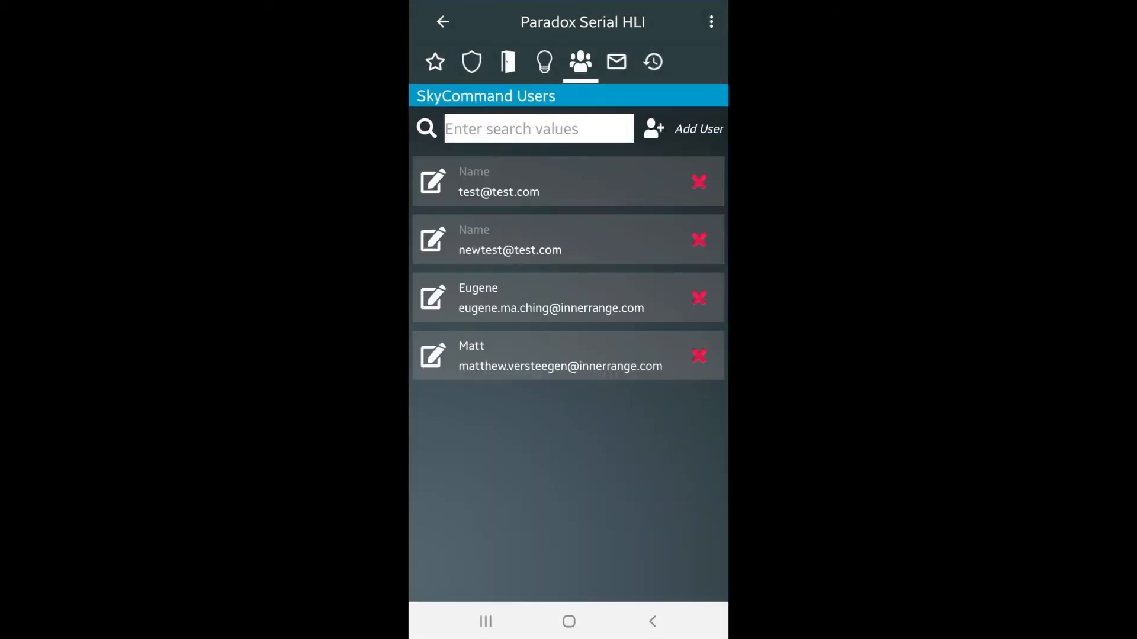
pyautogui.click(698, 239)
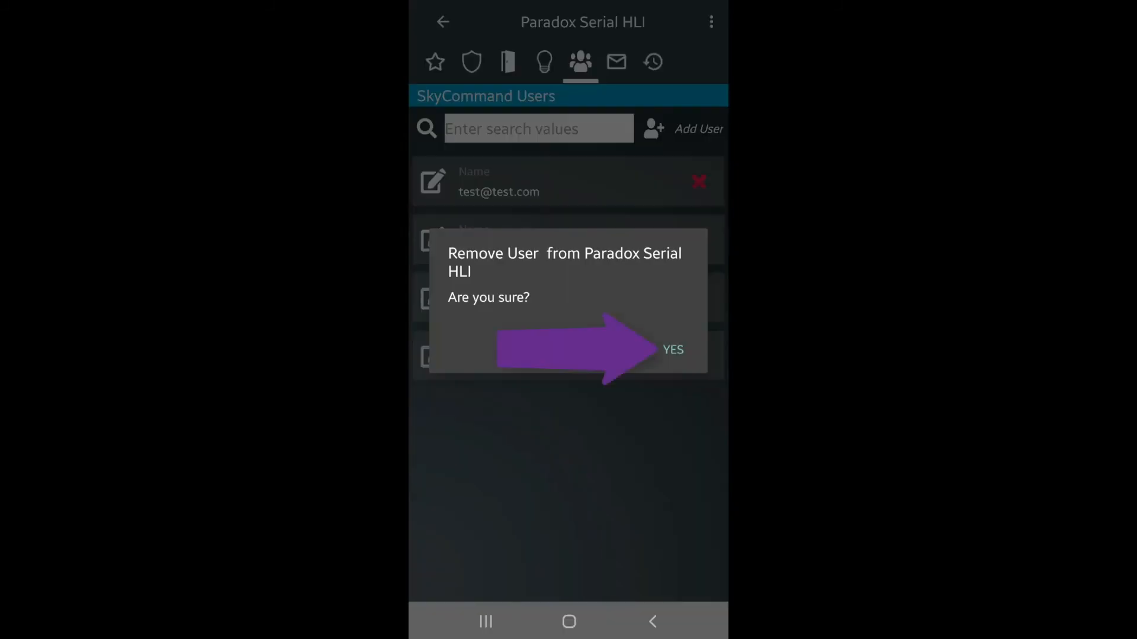
pyautogui.click(672, 349)
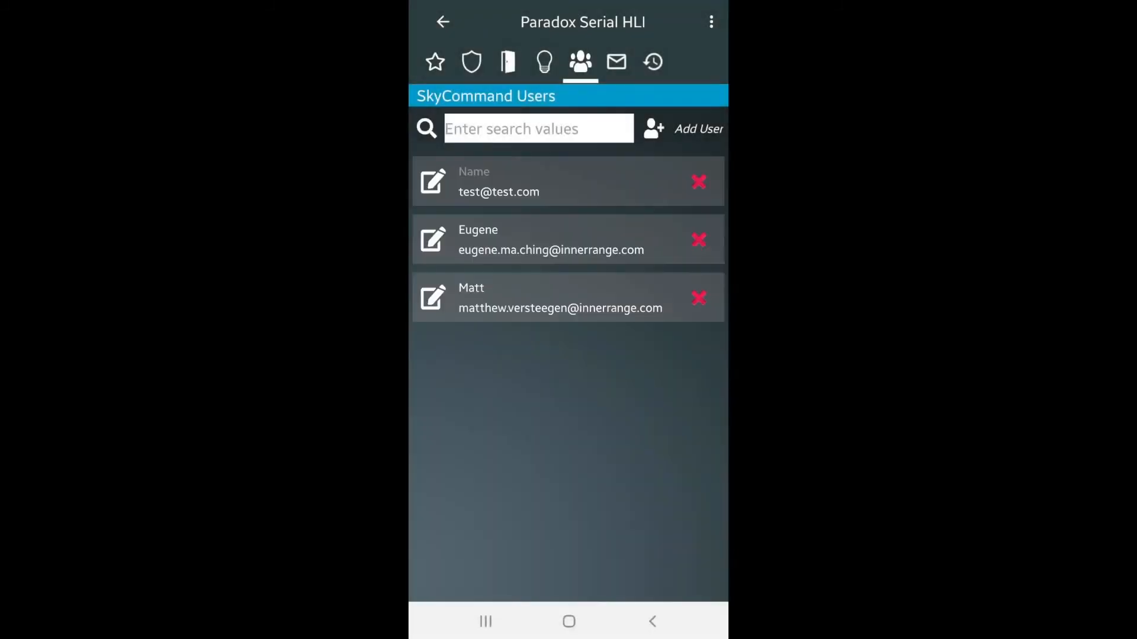